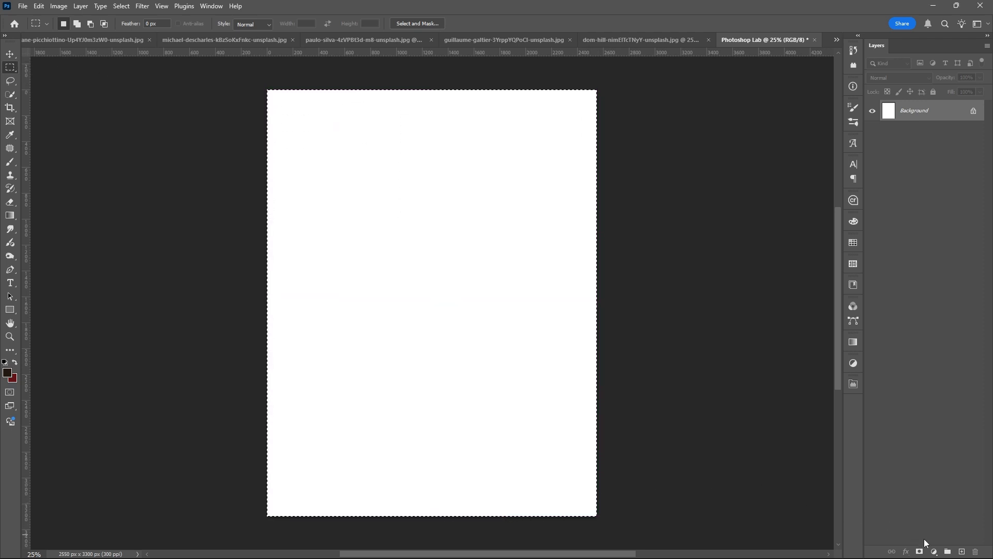
# Add a near-black #202020 Solid Color fill layer over the white page.
pyautogui.click(931, 367)
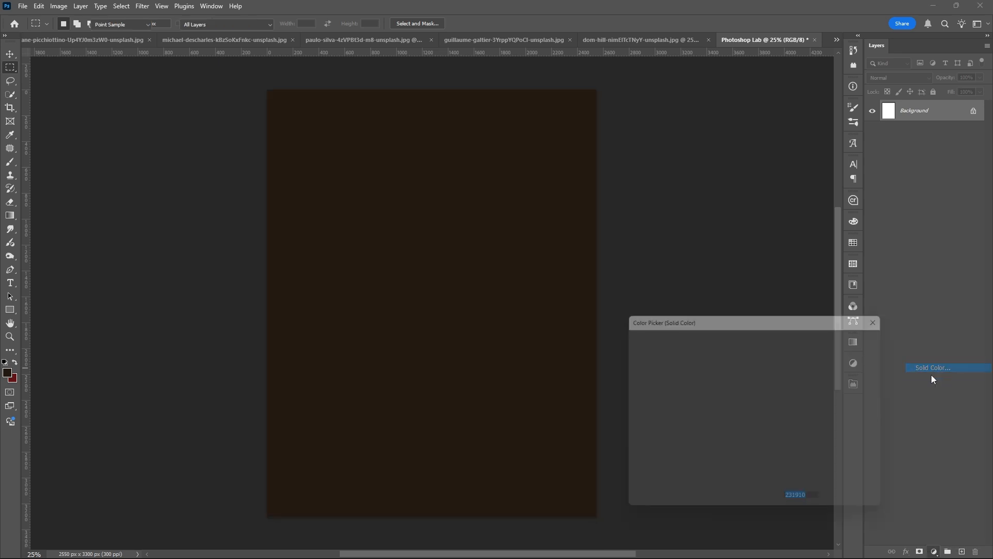
pyautogui.click(931, 367)
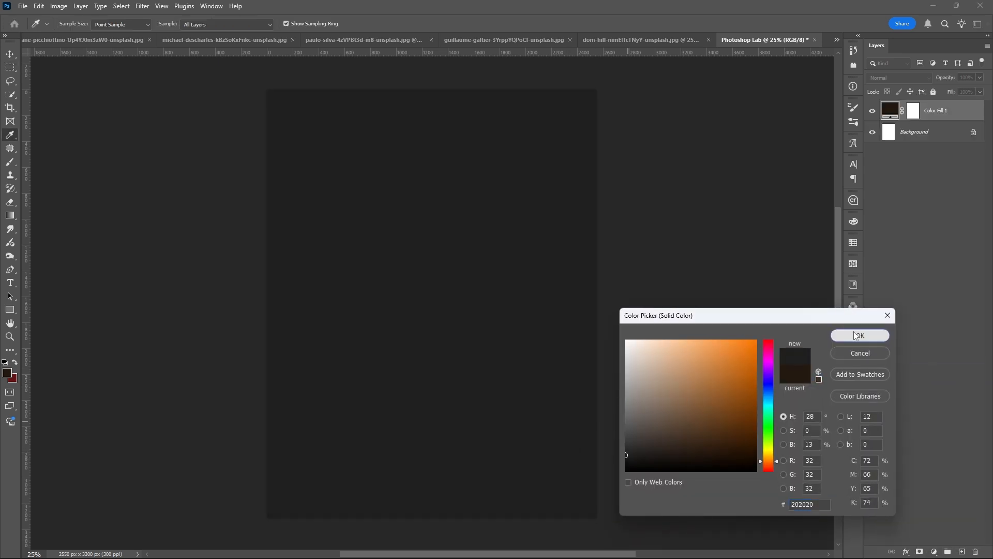
pyautogui.click(859, 335)
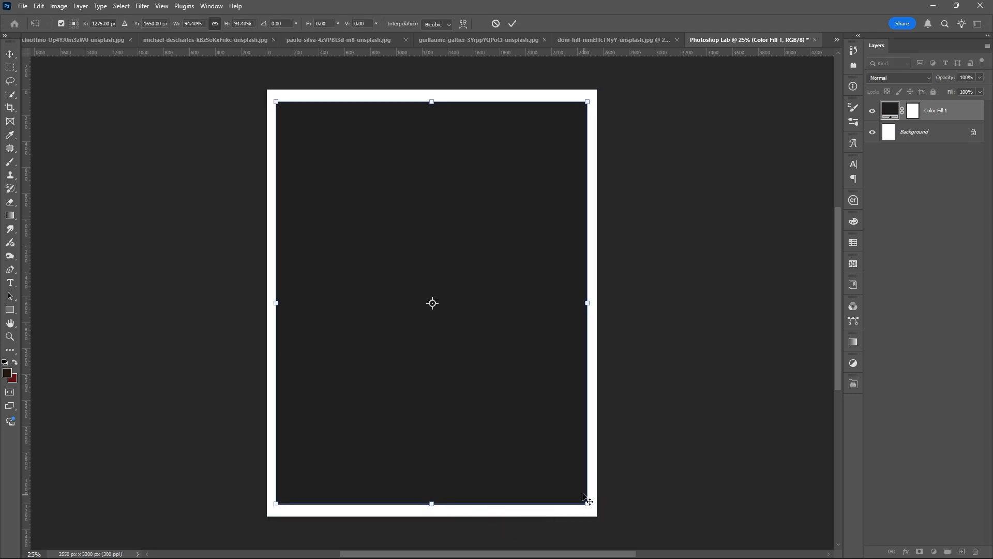
# Commit the 94% fill resize, rasterize the sky image and group it with the fill.
pyautogui.click(479, 40)
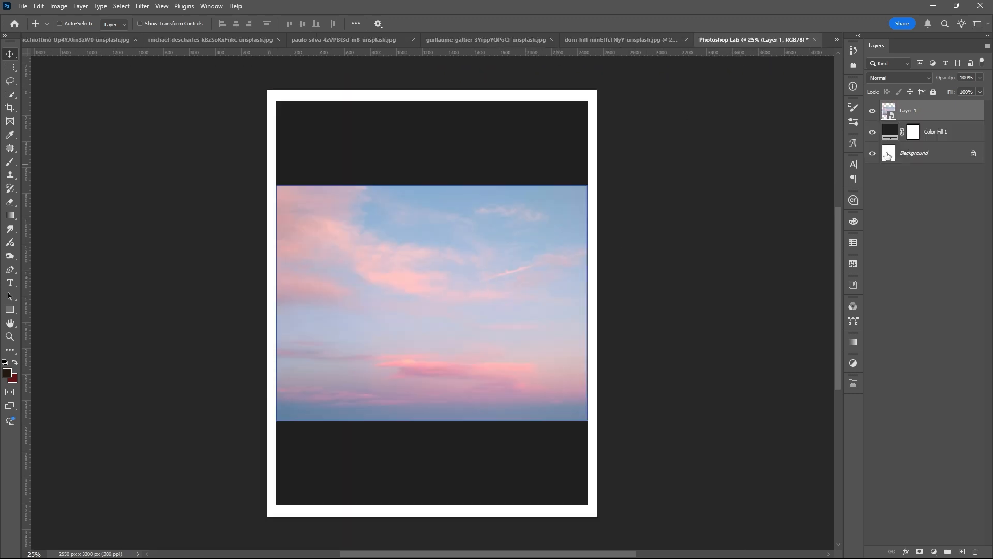
pyautogui.rightClick(911, 109)
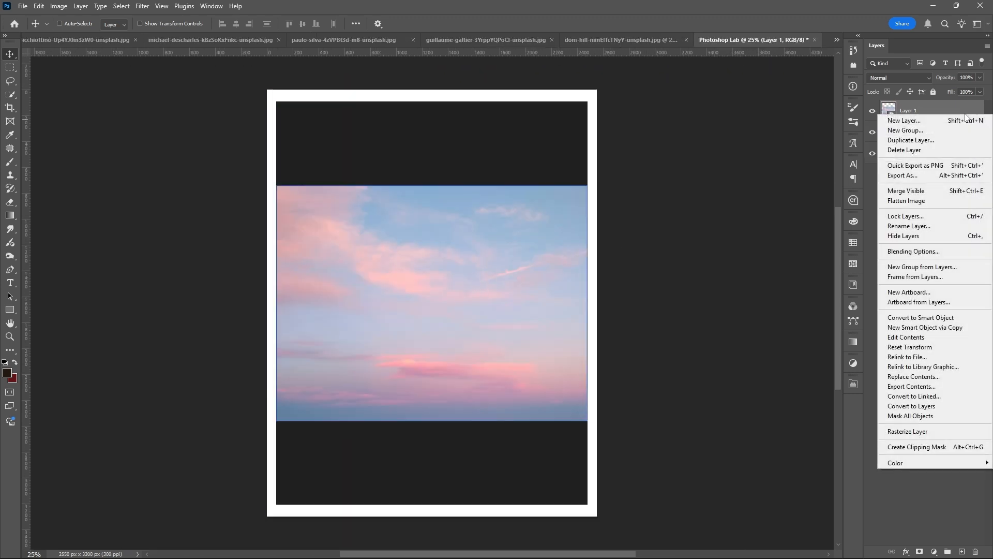
pyautogui.moveTo(906, 432)
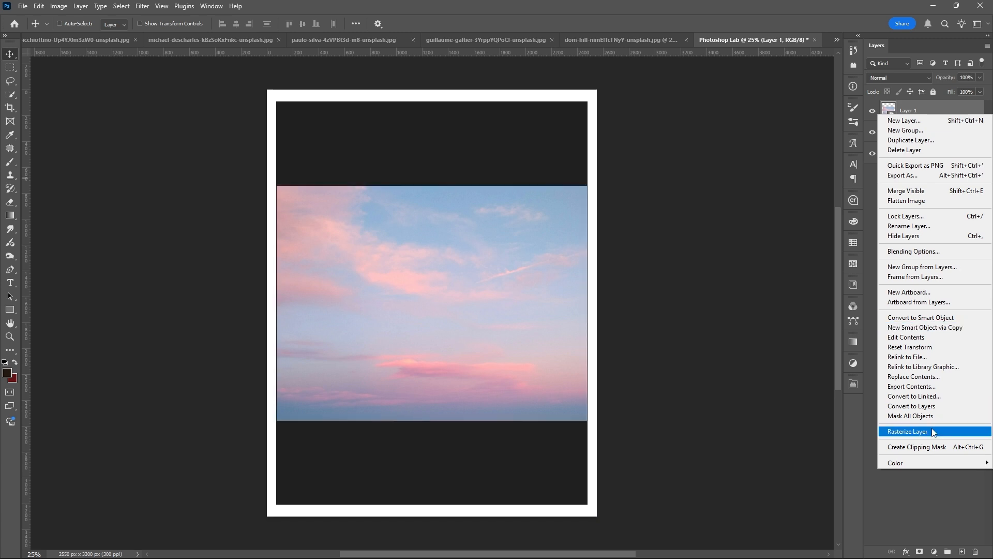
pyautogui.click(907, 431)
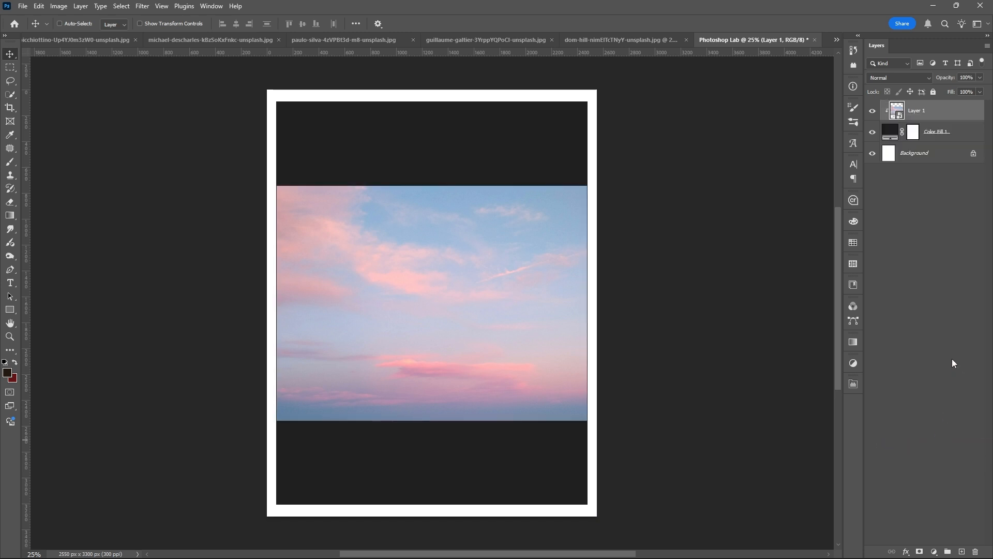
pyautogui.press('ctrl+t')
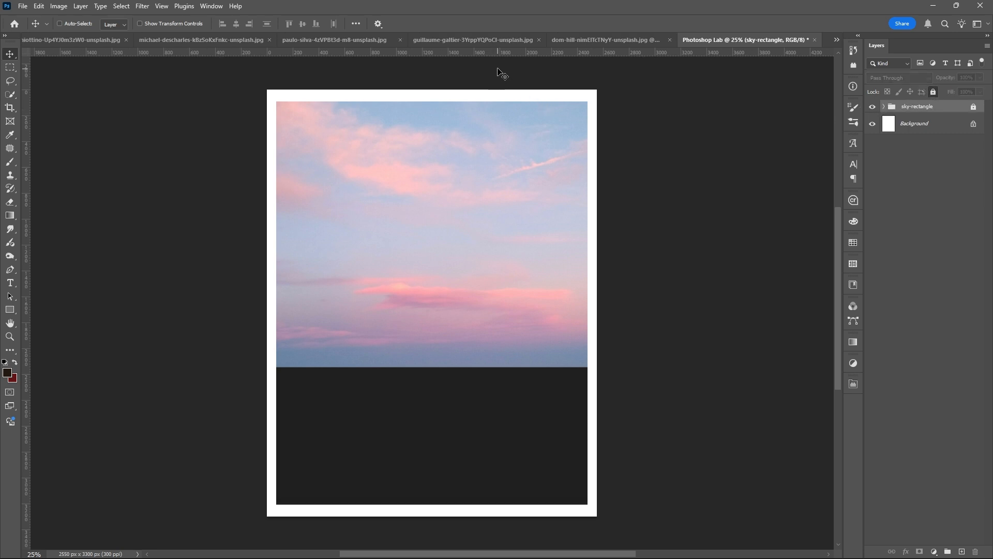
# Select the yellow-clad model in her photo, bring her into the poster and scale her up.
pyautogui.click(604, 39)
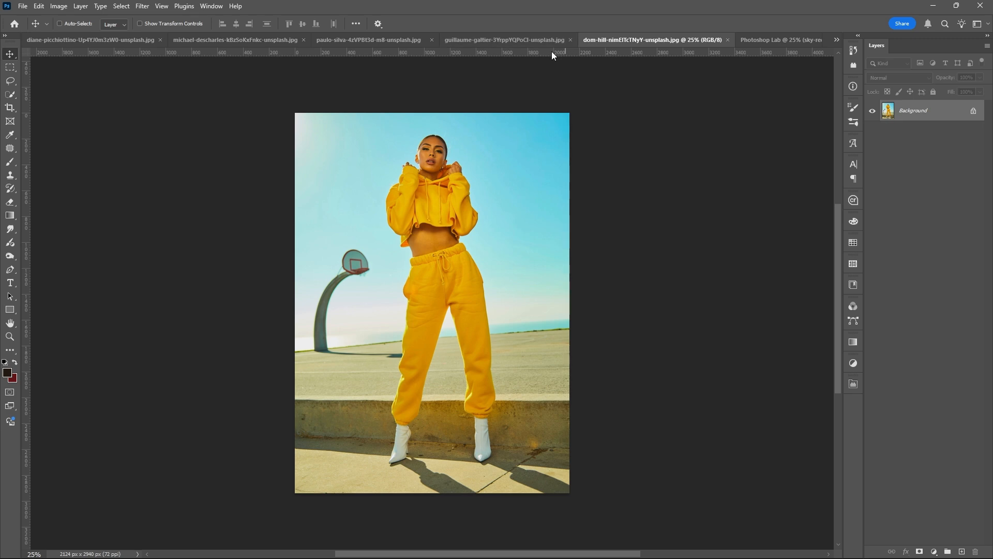
pyautogui.click(10, 94)
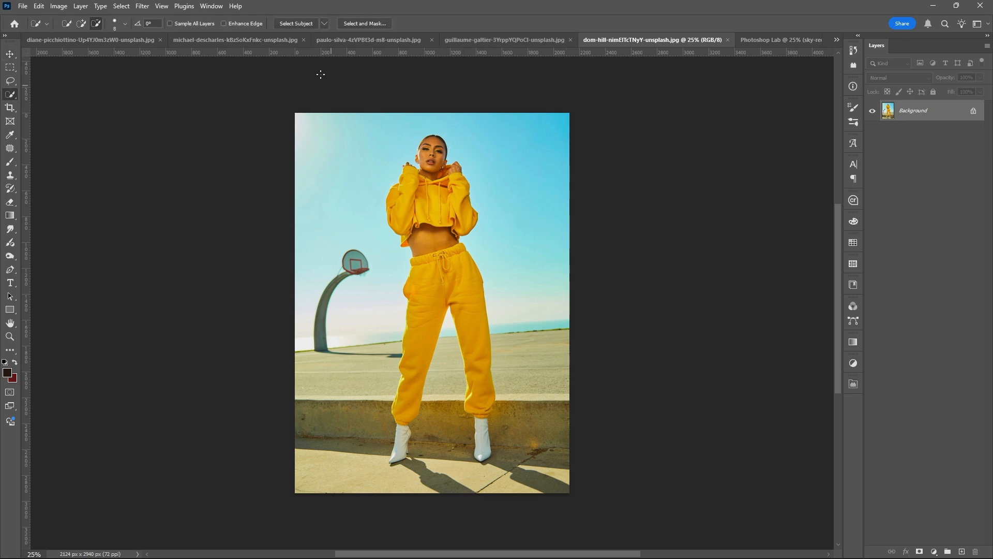
pyautogui.click(296, 24)
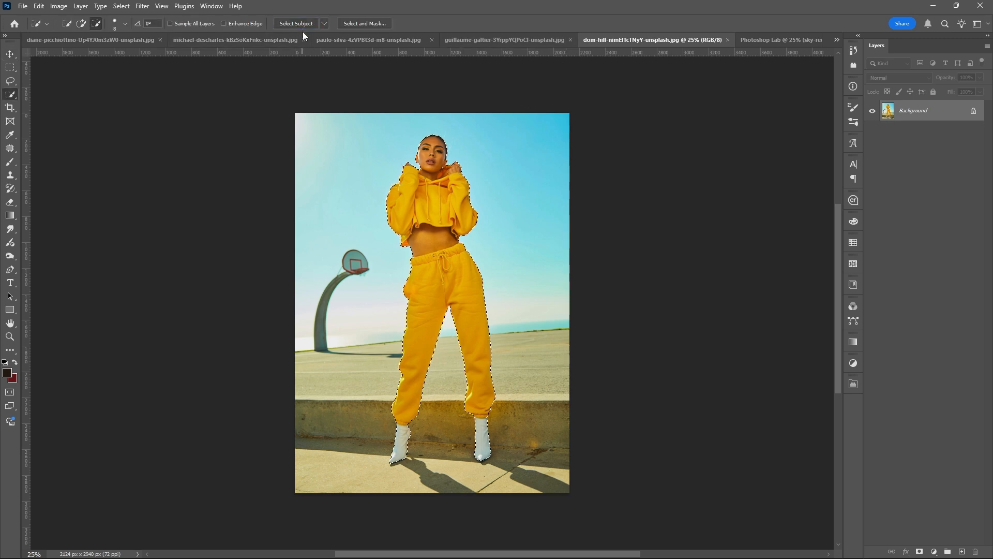
pyautogui.rightClick(912, 105)
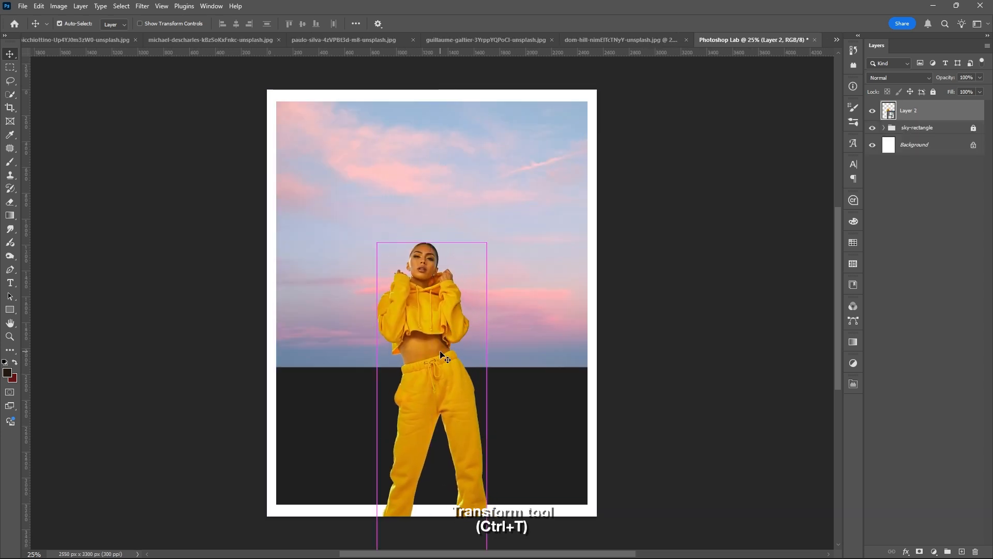
pyautogui.press('ctrl+t')
pyautogui.write('main')
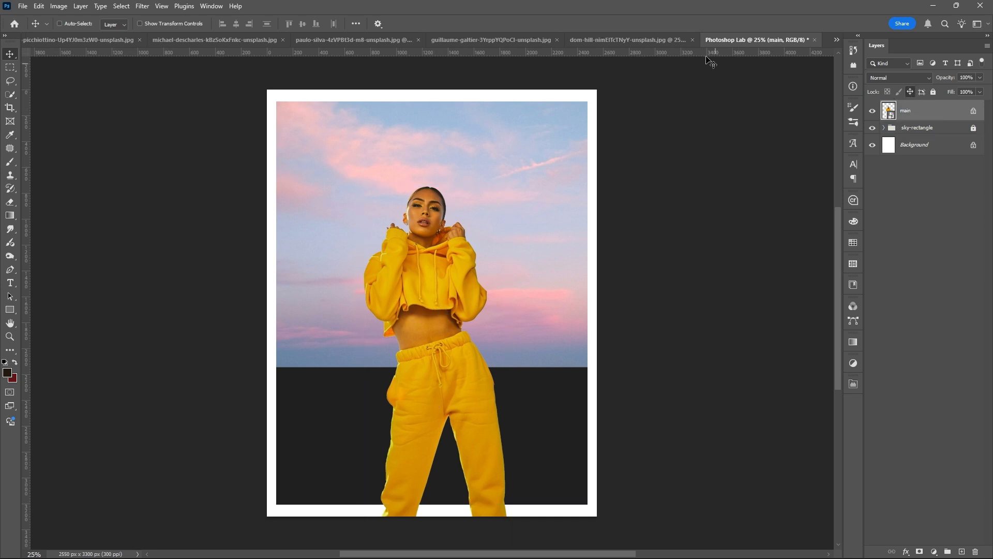
# Close the sky photo without saving and apply a mask removing the street photo's sky.
pyautogui.click(695, 40)
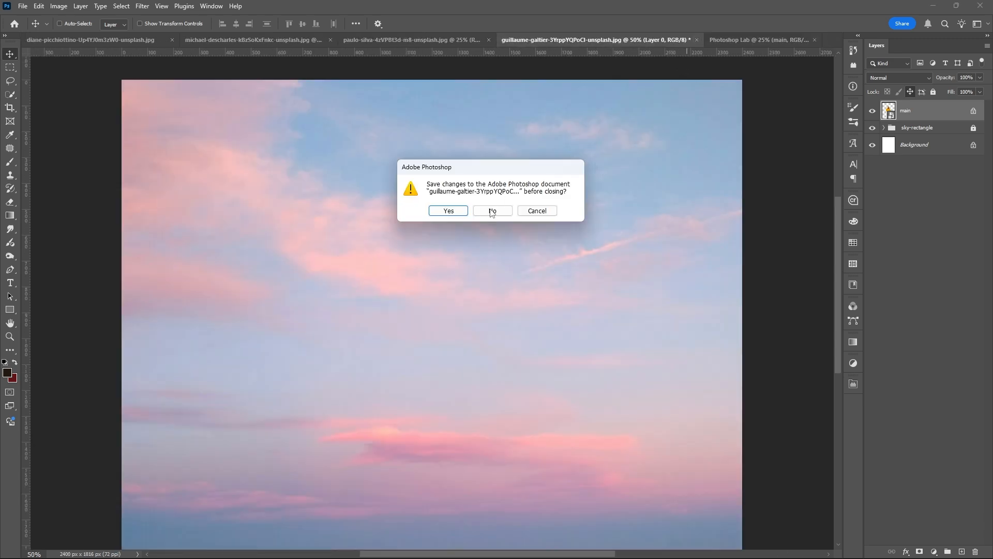
pyautogui.click(491, 211)
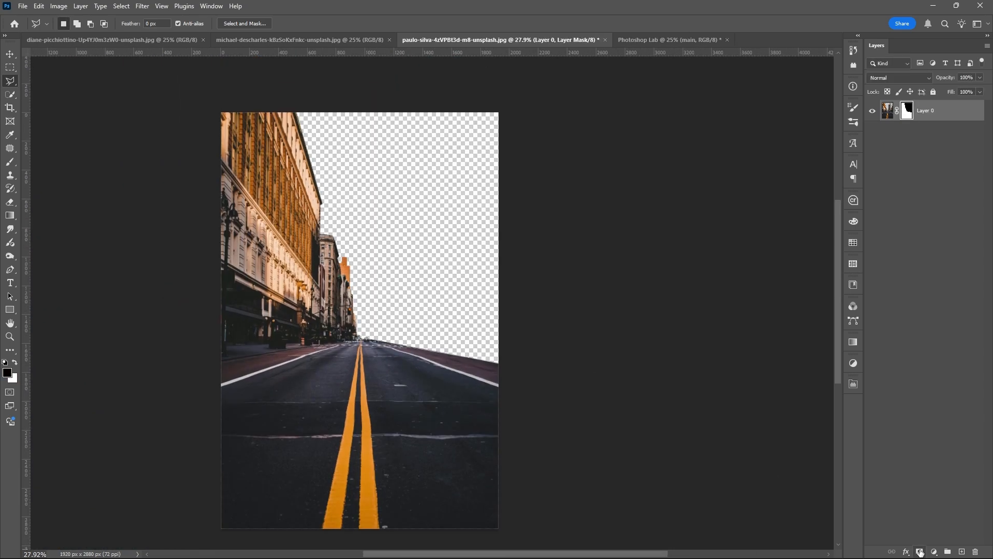
pyautogui.rightClick(925, 106)
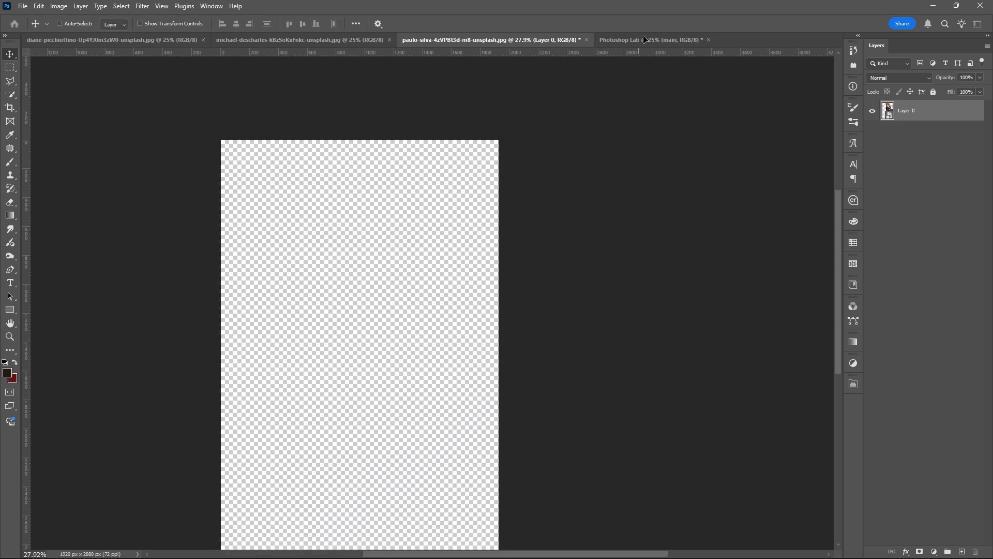
# Place the street photo behind the model and commit its full-page scale.
pyautogui.click(649, 40)
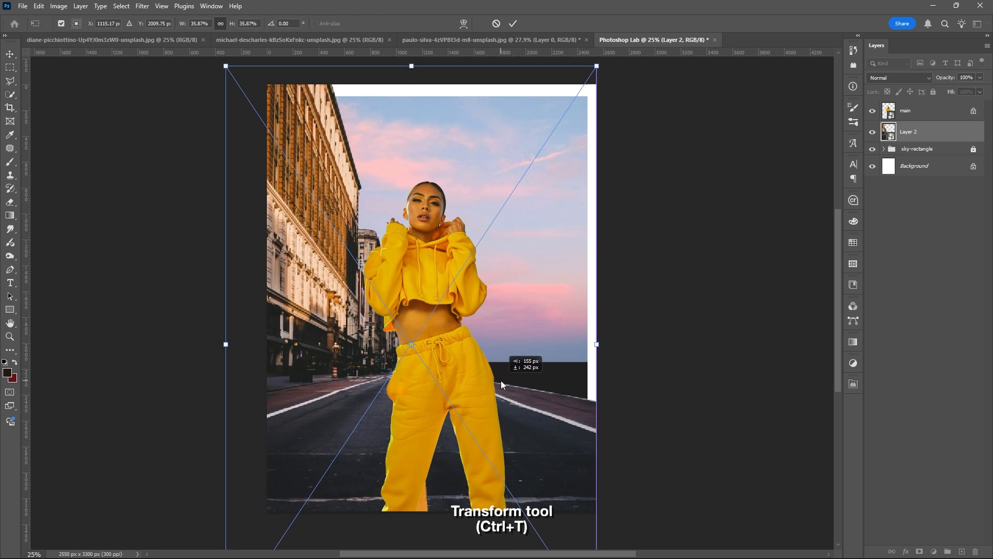
pyautogui.press('Return')
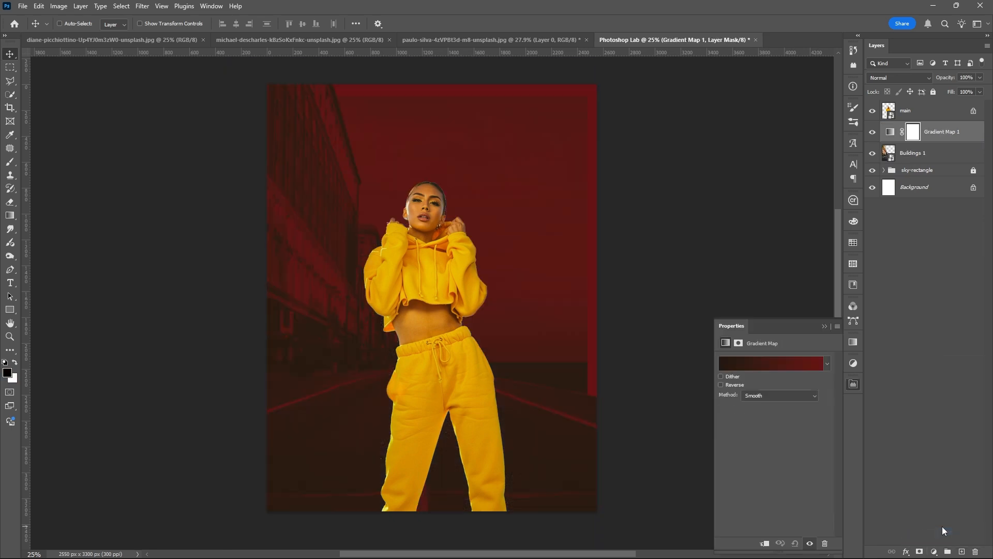
# Clip an orange gradient map to the street, change its blend mode, and name the group building-gradient 1.
pyautogui.rightClick(942, 131)
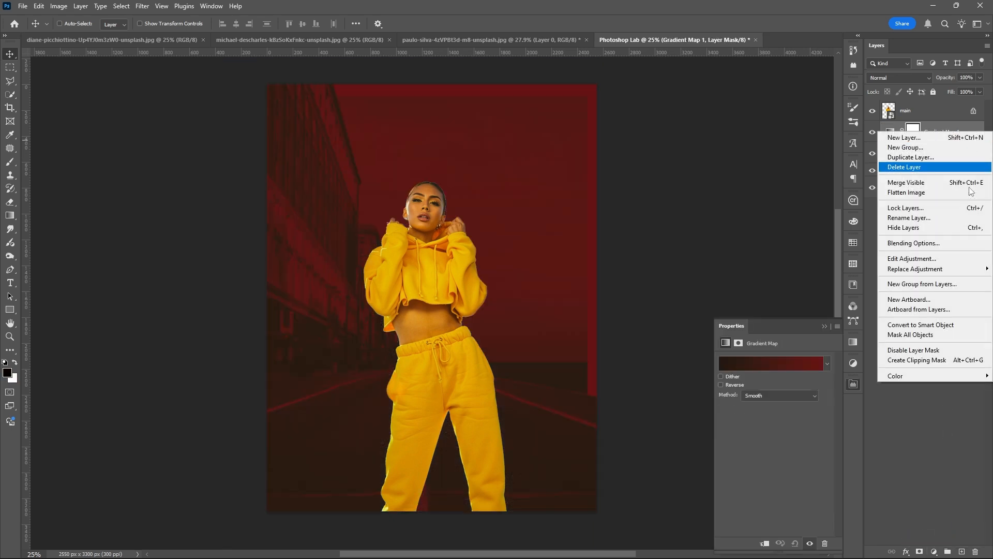
pyautogui.click(904, 167)
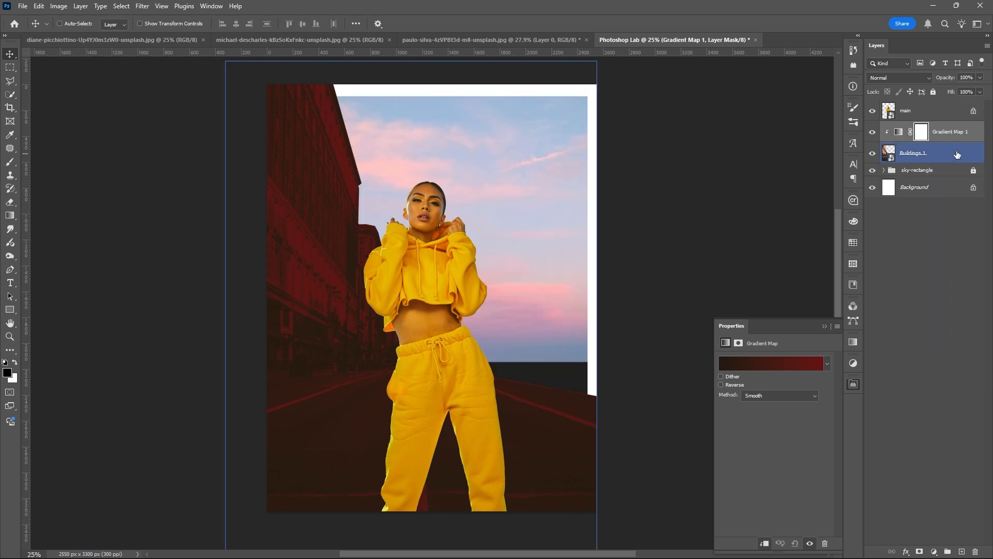
pyautogui.click(827, 363)
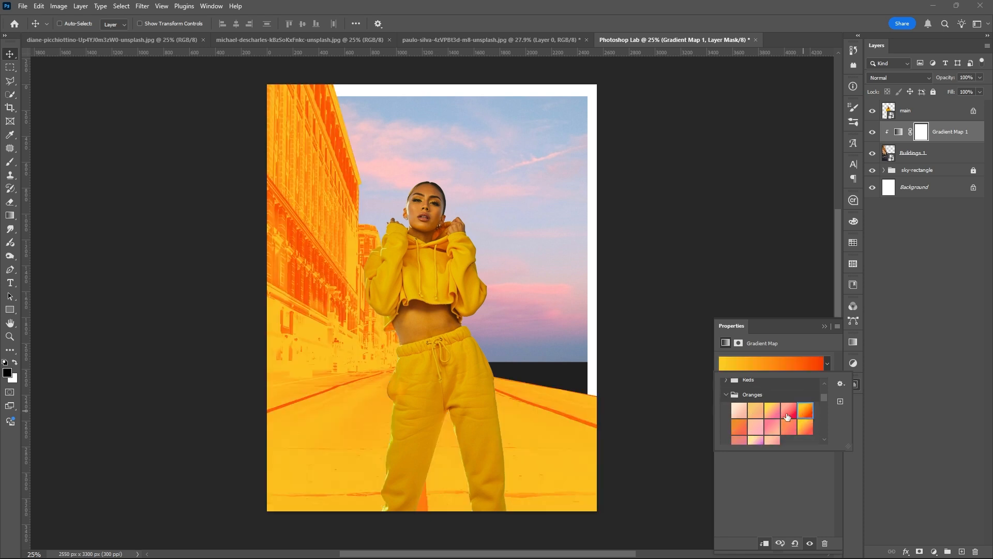
pyautogui.click(903, 77)
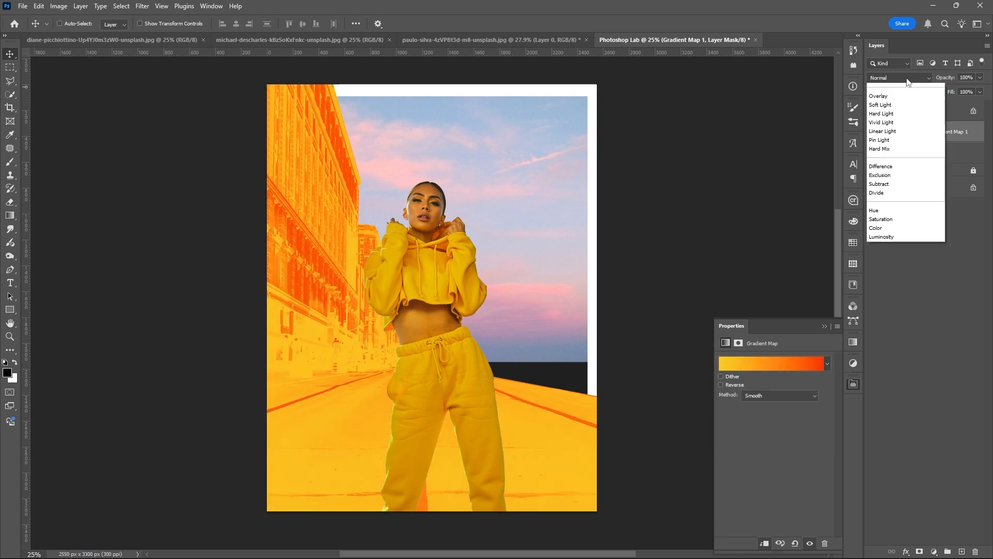
pyautogui.click(877, 95)
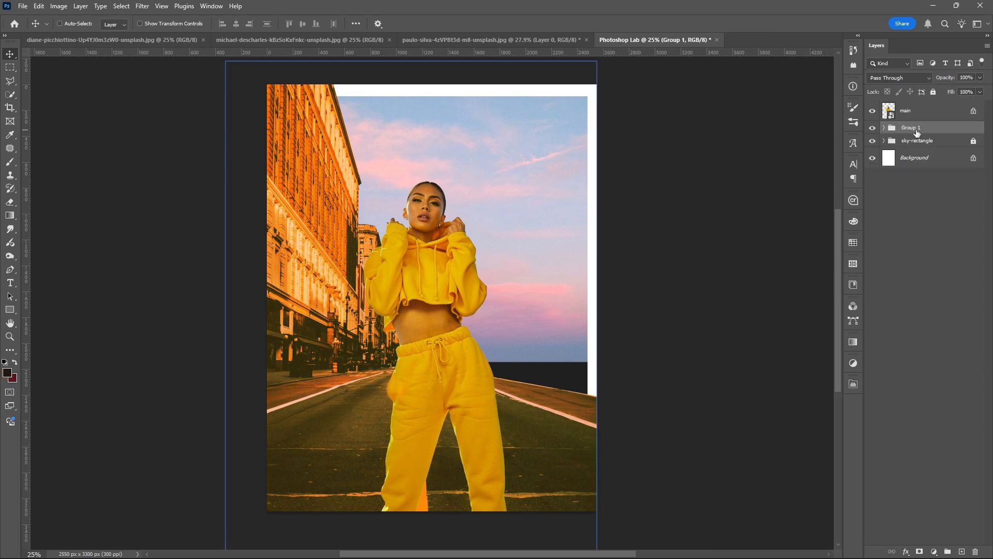
pyautogui.doubleClick(912, 127)
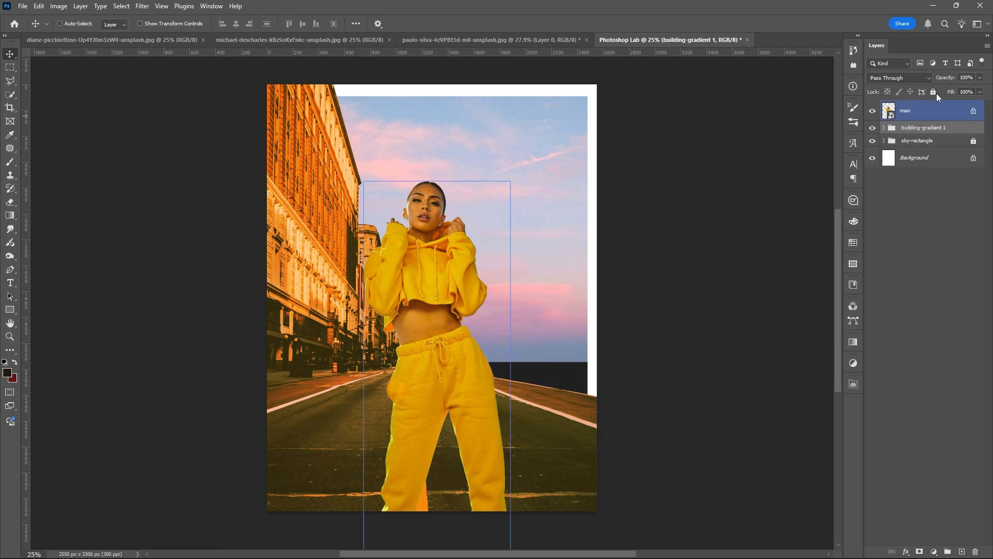
pyautogui.click(488, 39)
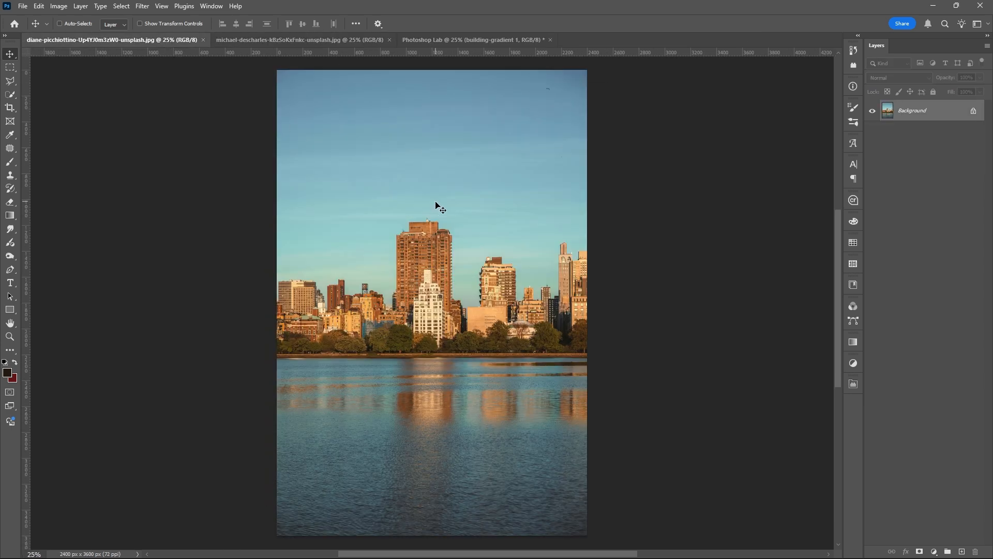
# Select the sky in the lakeside skyline photo, invert it, and mask the sky away.
pyautogui.click(121, 6)
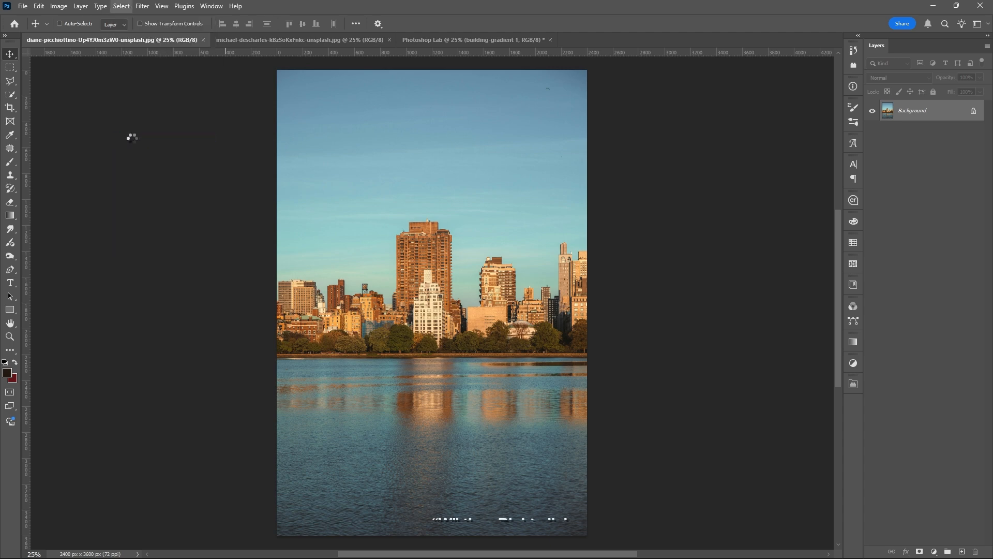
pyautogui.click(455, 161)
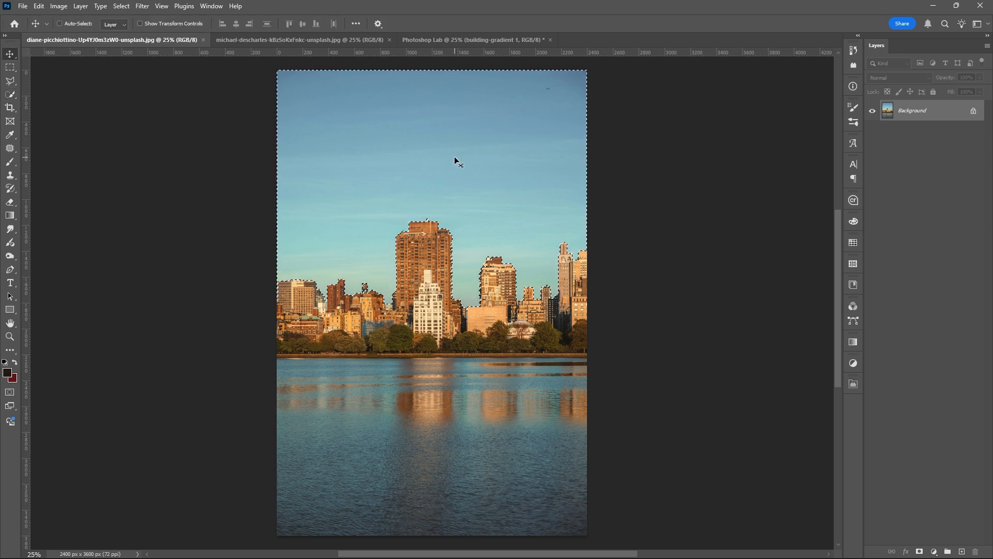
pyautogui.rightClick(457, 162)
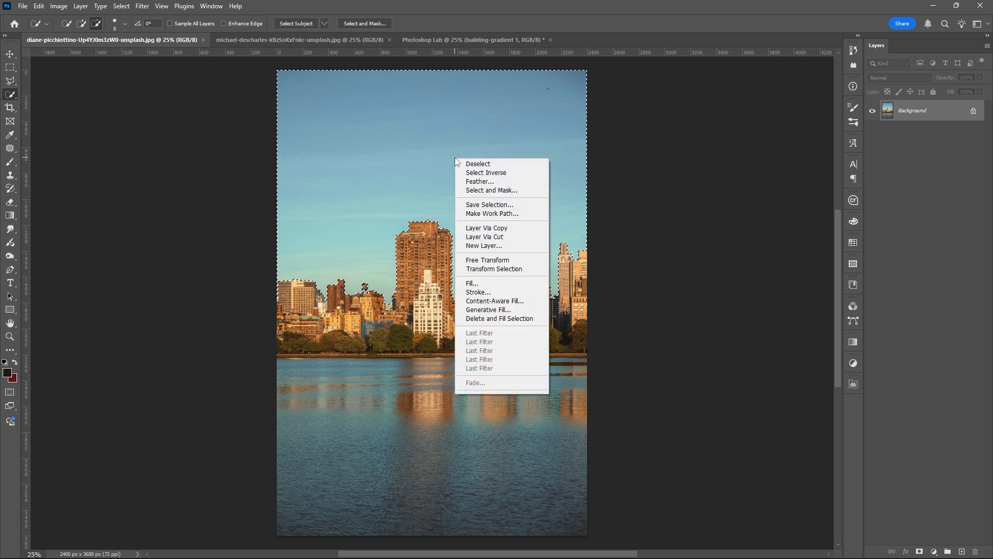
pyautogui.click(485, 172)
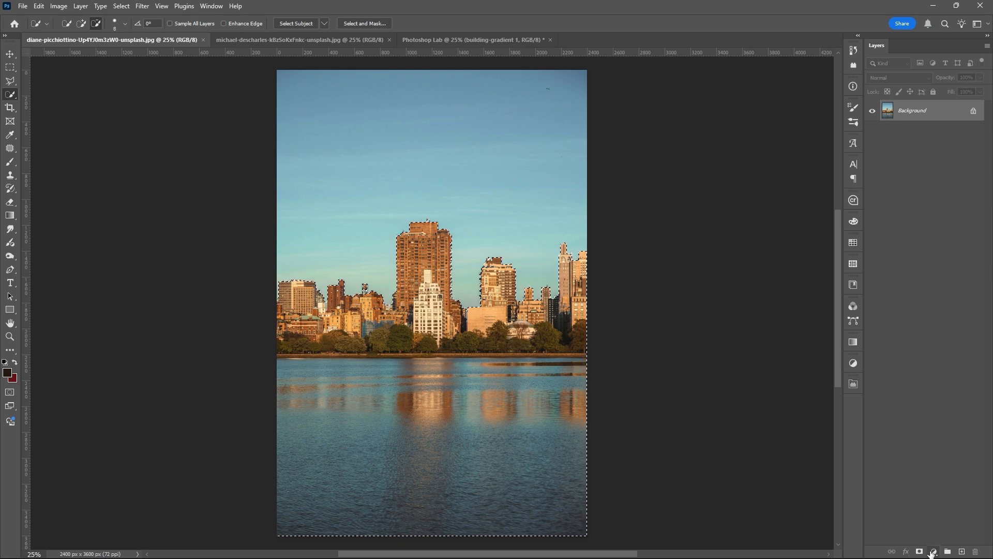
pyautogui.click(932, 550)
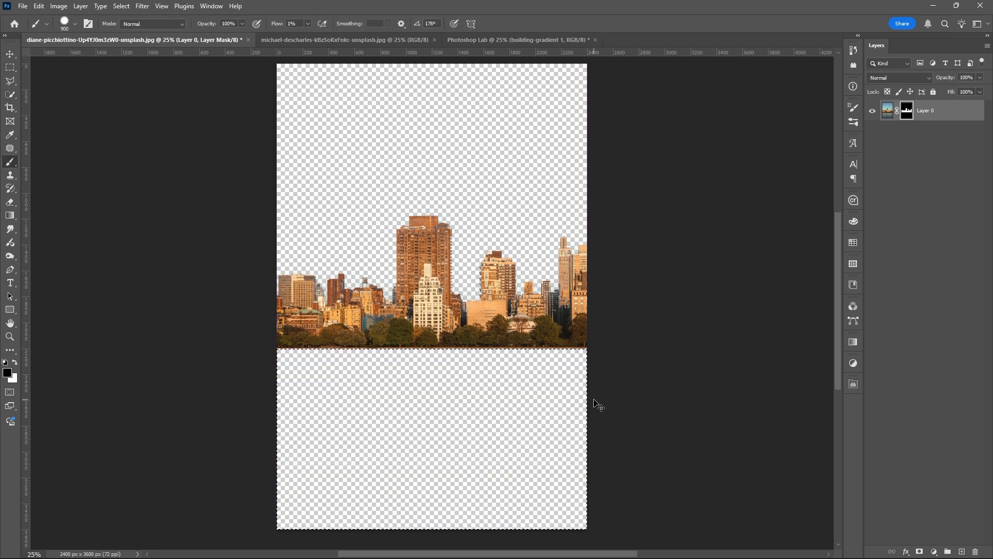
# Apply the skyline's layer mask and bring the skyline into the poster as Layer 2.
pyautogui.rightClick(906, 107)
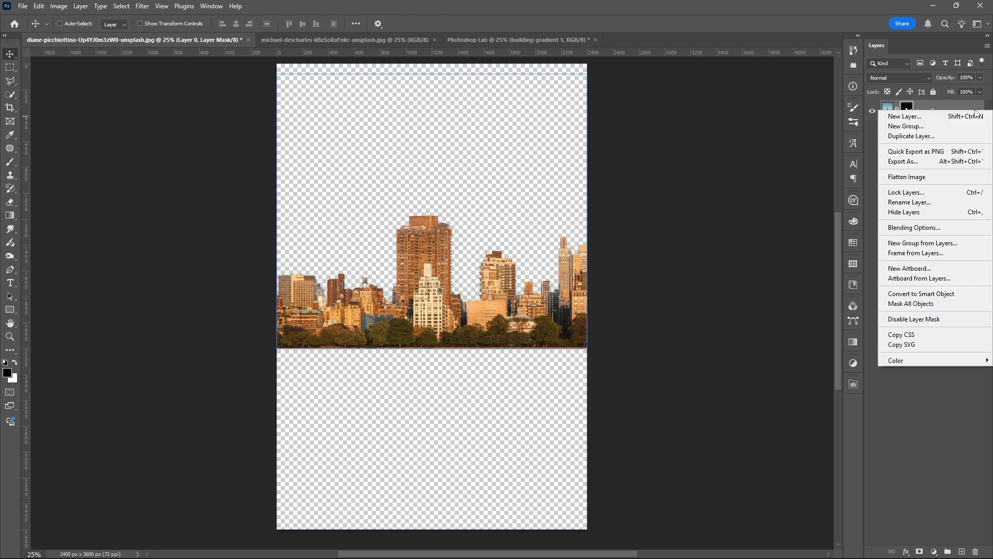
pyautogui.click(914, 319)
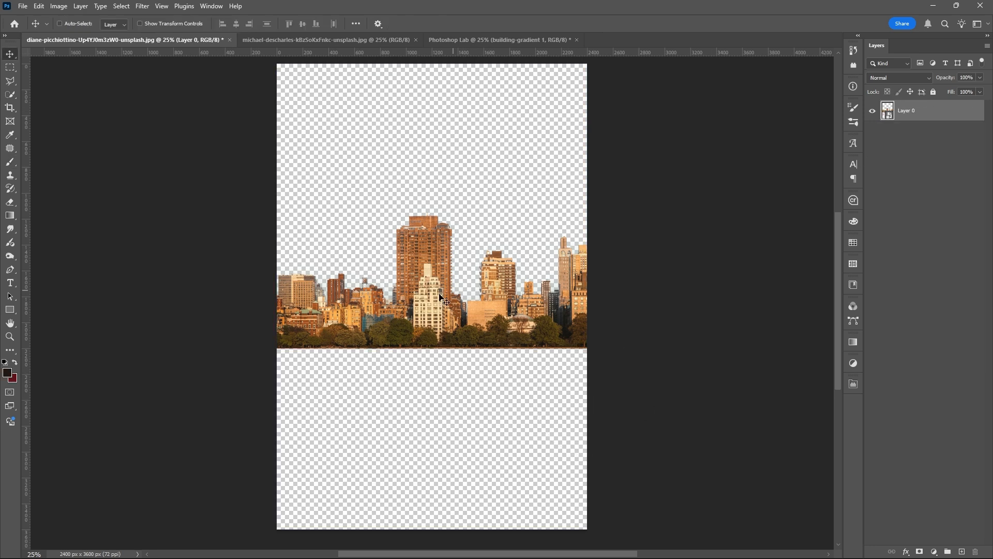
pyautogui.click(500, 40)
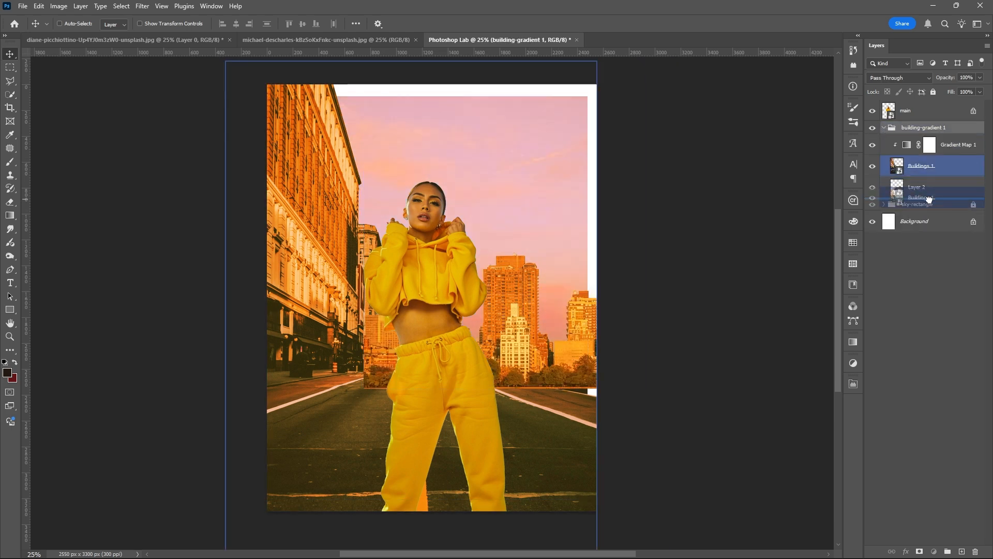
pyautogui.click(917, 190)
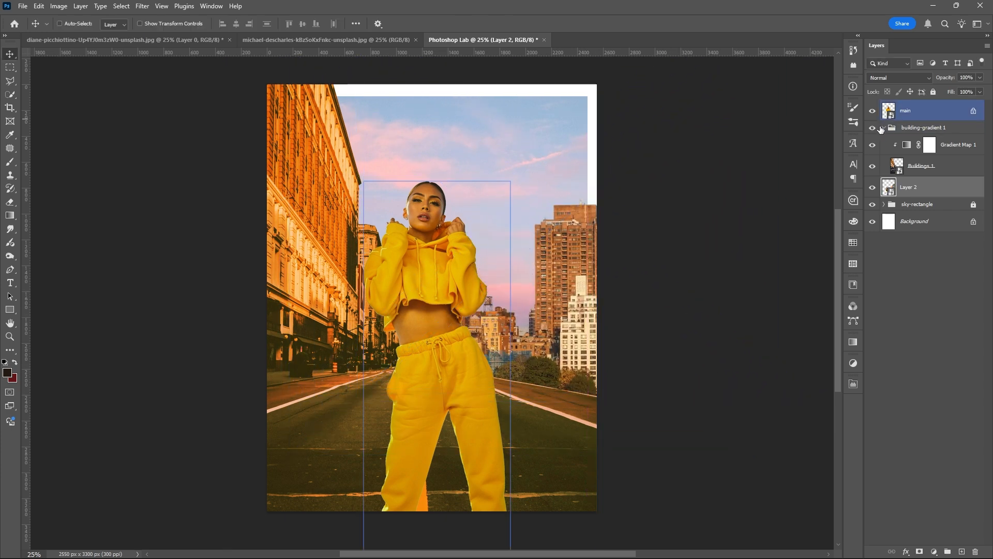
# Clip an Orange_02 gradient map to Layer 2 in Overlay at 45% opacity.
pyautogui.click(881, 127)
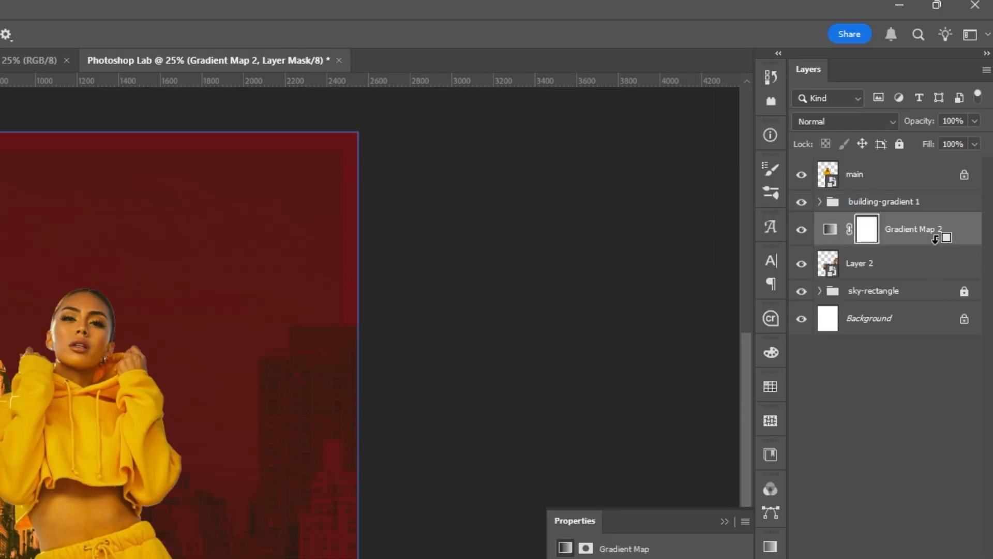
pyautogui.click(859, 263)
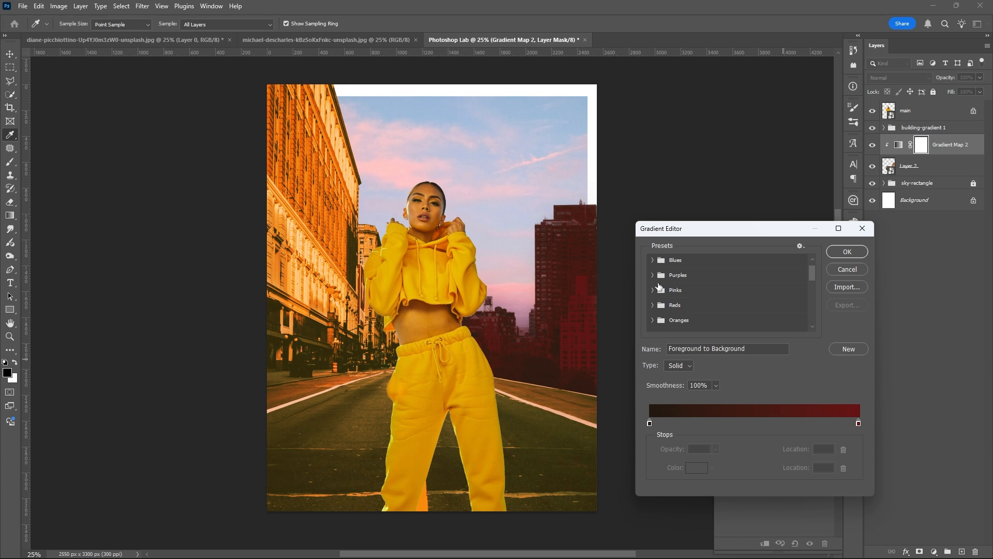
pyautogui.click(652, 310)
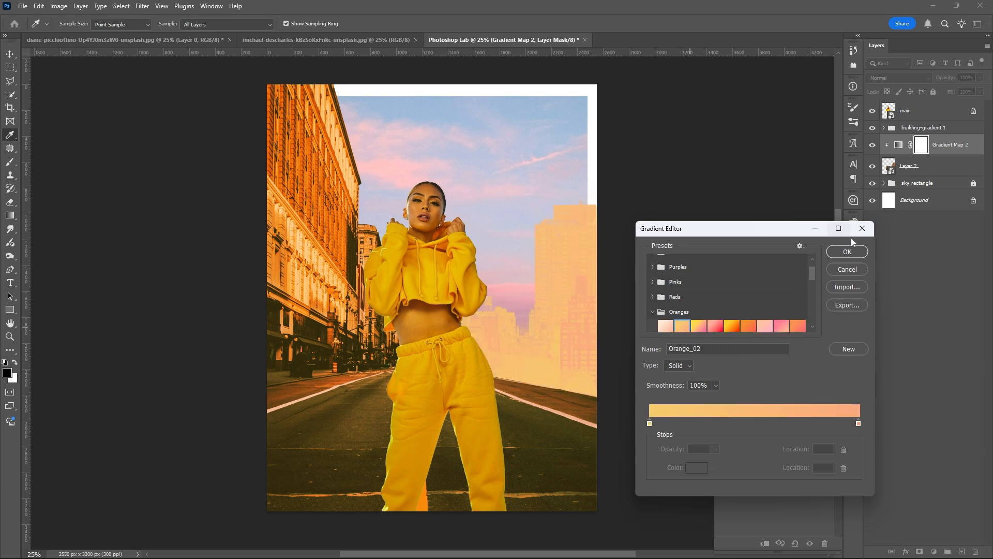
pyautogui.click(847, 251)
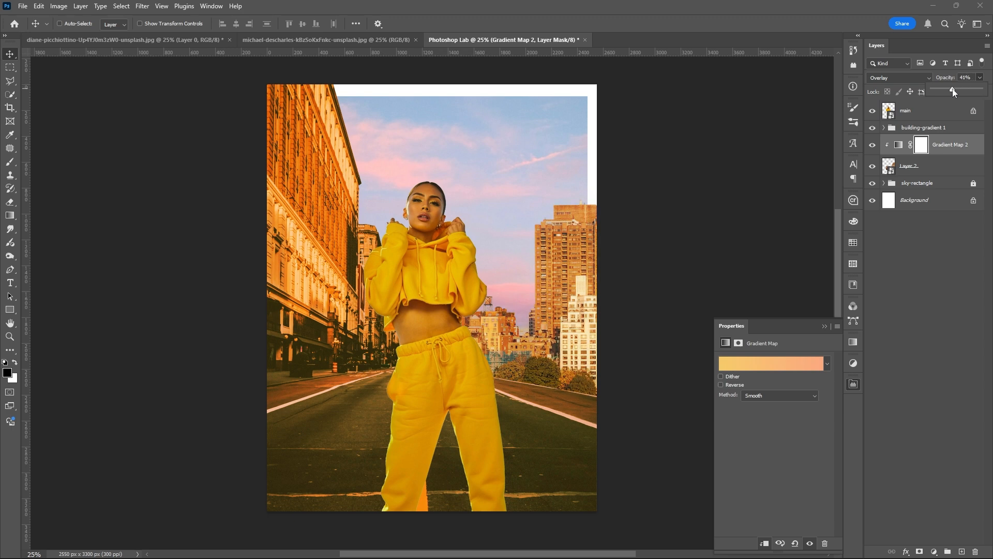
pyautogui.click(905, 110)
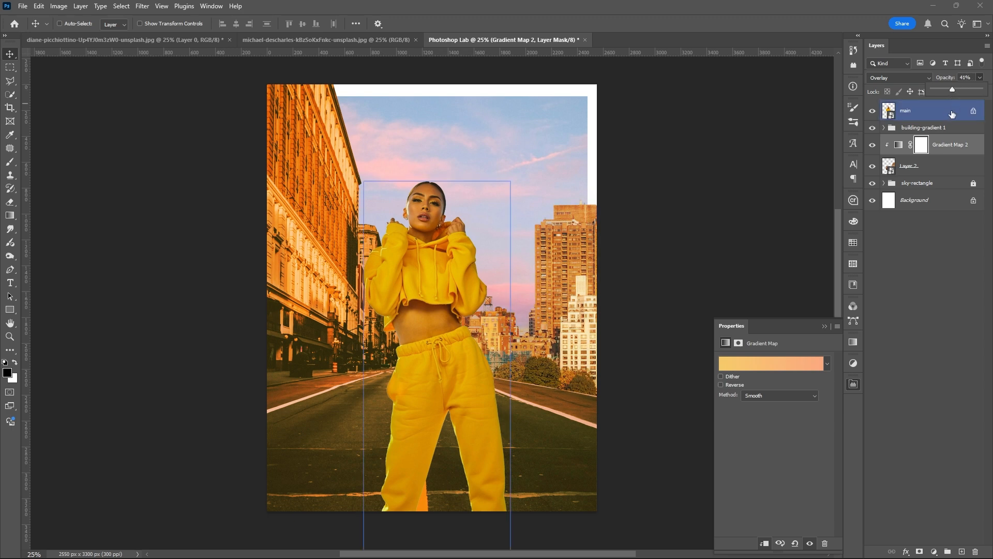
pyautogui.click(910, 166)
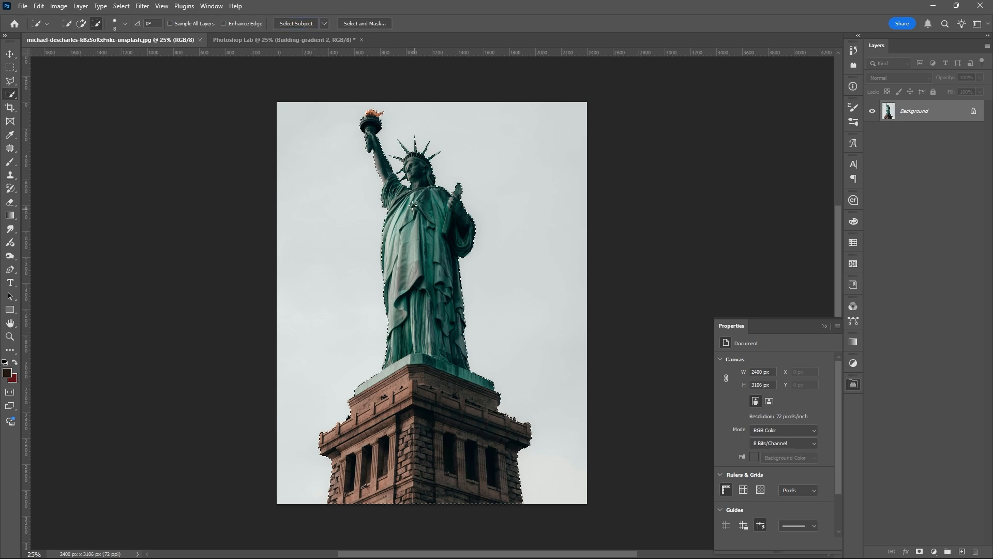
# Add the Statue of Liberty with a clipped orange gradient map and a new blend mode.
pyautogui.click(285, 40)
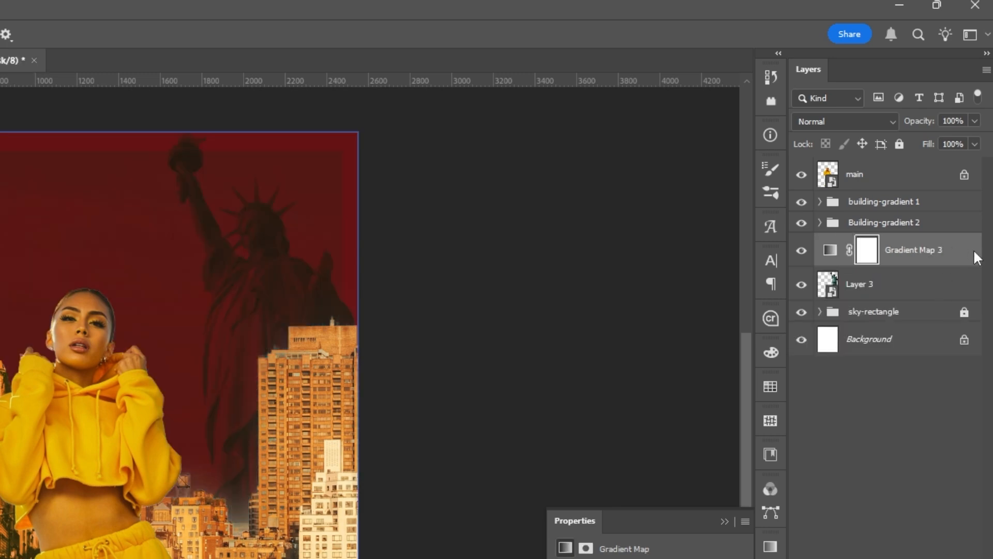
pyautogui.rightClick(912, 249)
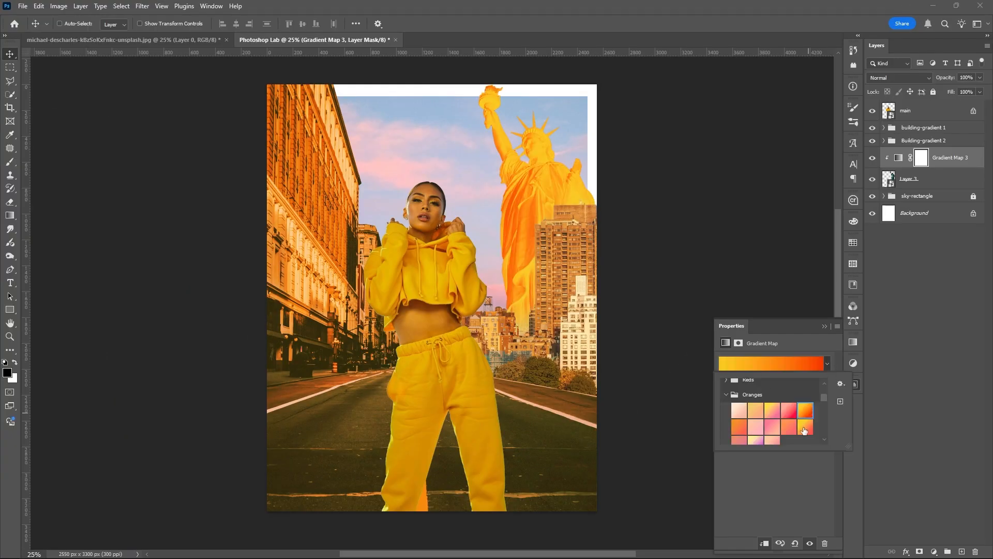
pyautogui.click(770, 363)
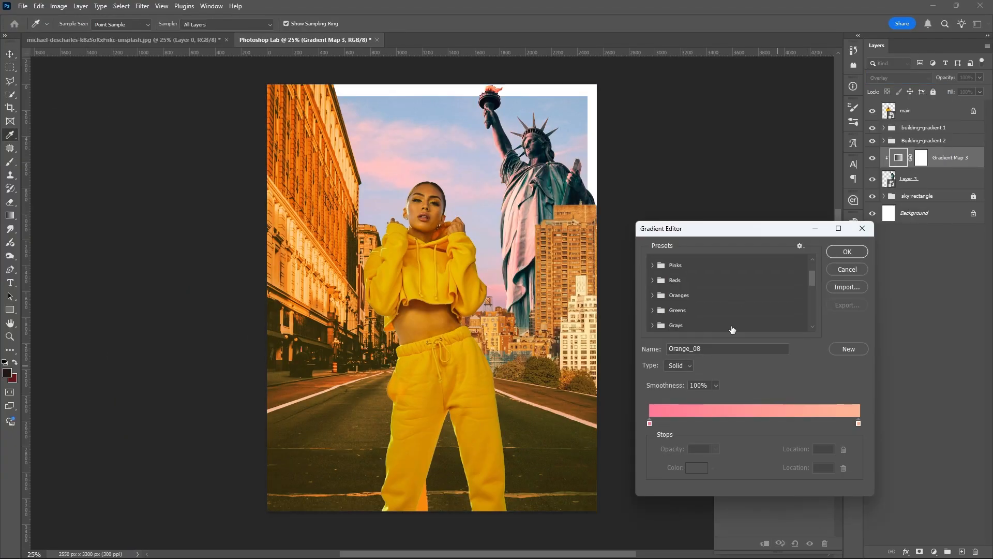
pyautogui.click(653, 295)
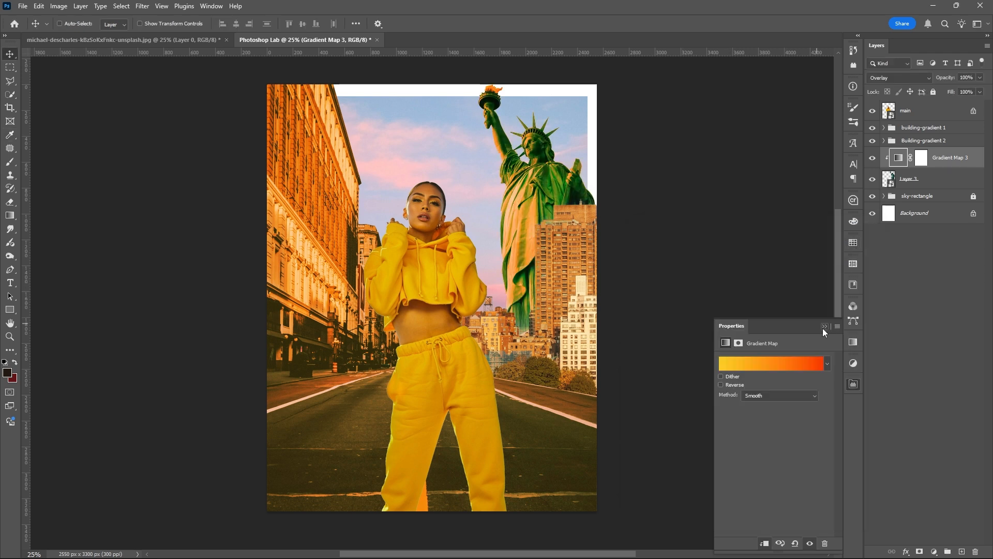
pyautogui.click(900, 77)
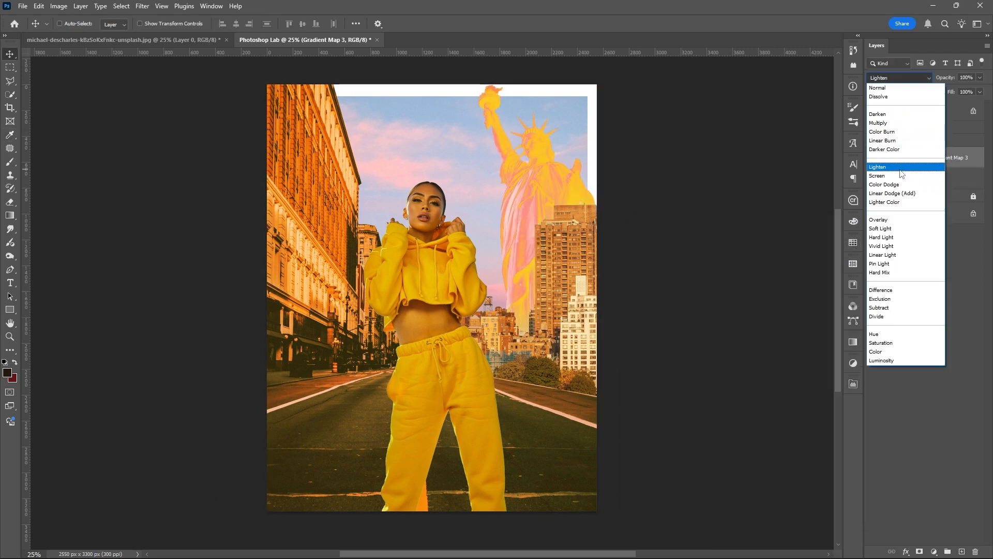
pyautogui.click(880, 263)
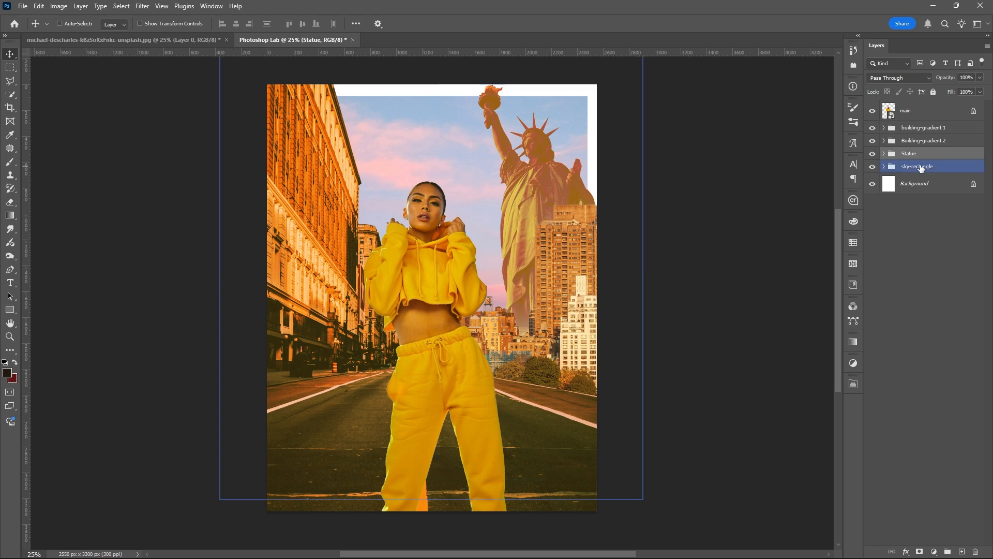
# Turn the sky lavender with a clipped Hue/Saturation adjustment, then select and collapse the Statue group.
pyautogui.click(884, 166)
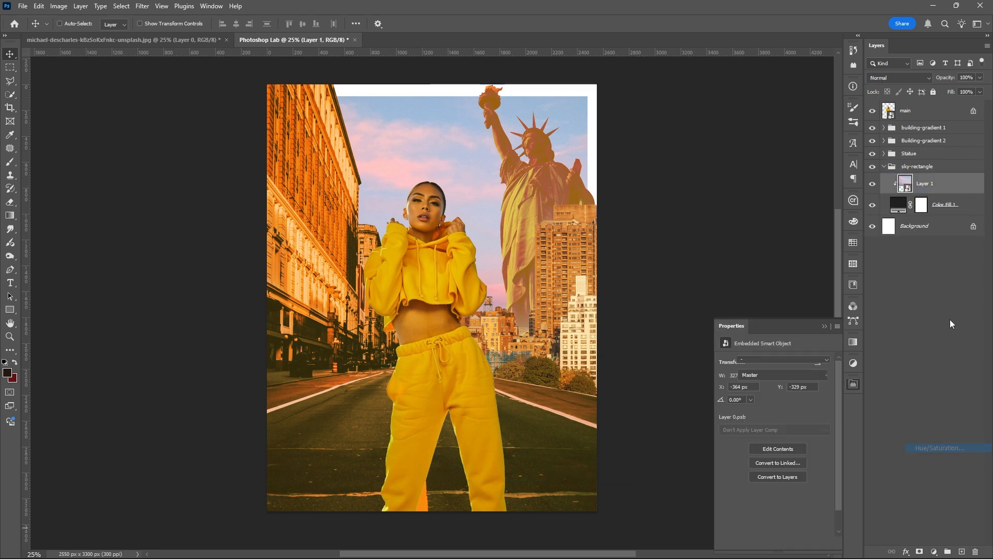
pyautogui.click(940, 448)
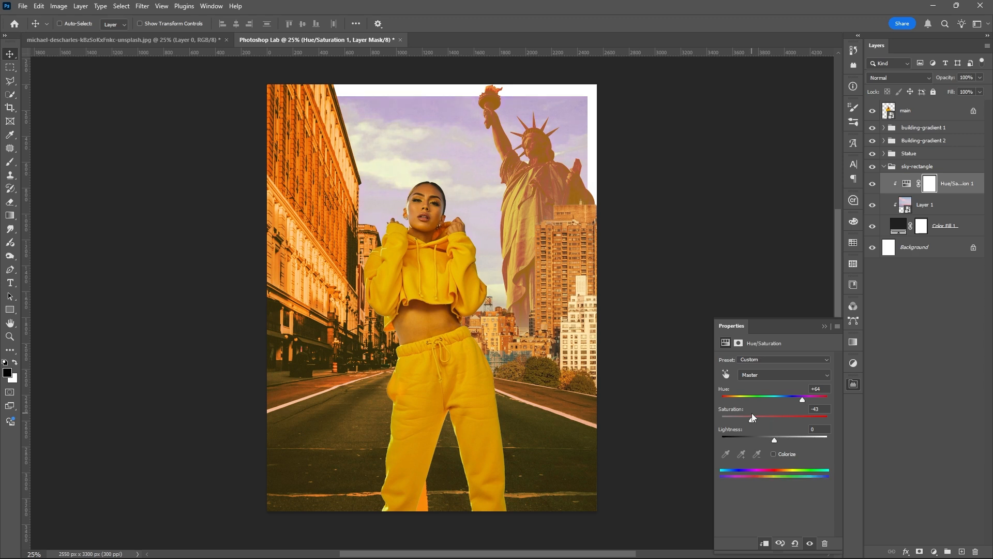
pyautogui.click(909, 153)
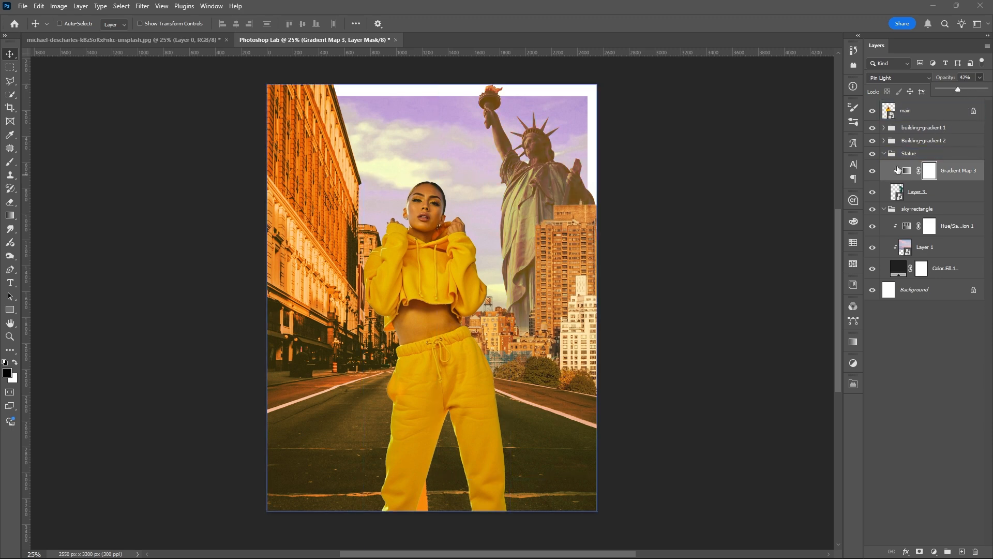
pyautogui.click(908, 153)
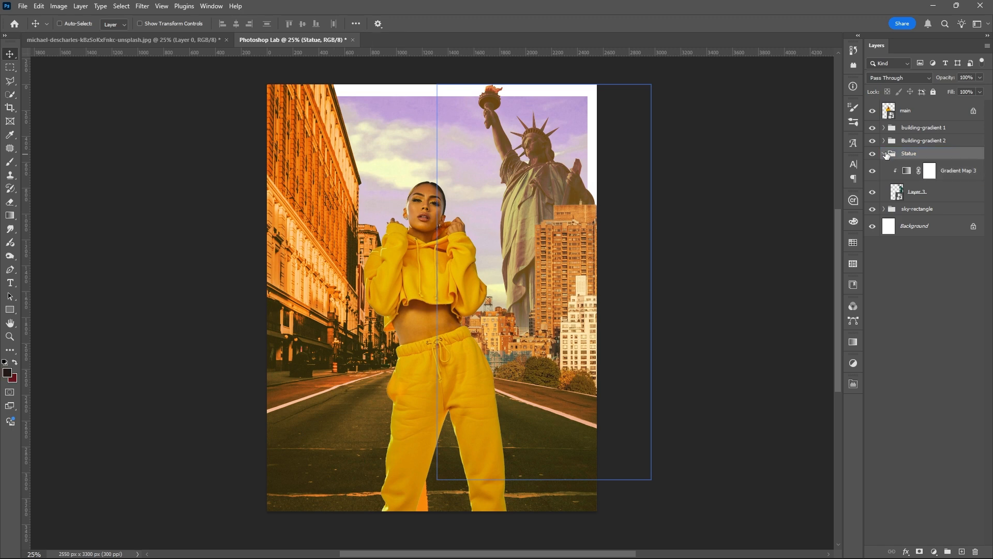
pyautogui.click(905, 110)
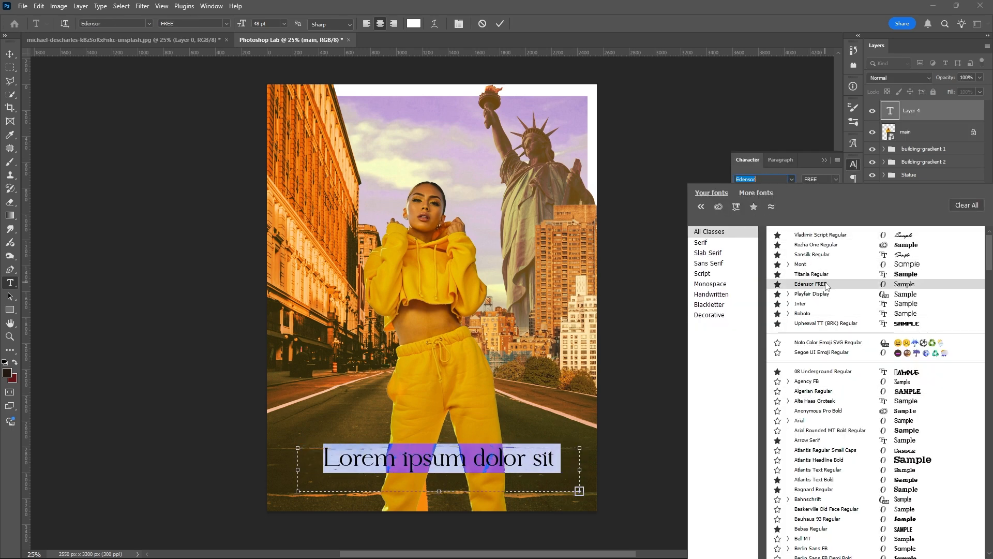
# Set the body paragraph to Playfair Display 11 pt and place the 'Dreaming' headline text.
pyautogui.click(821, 235)
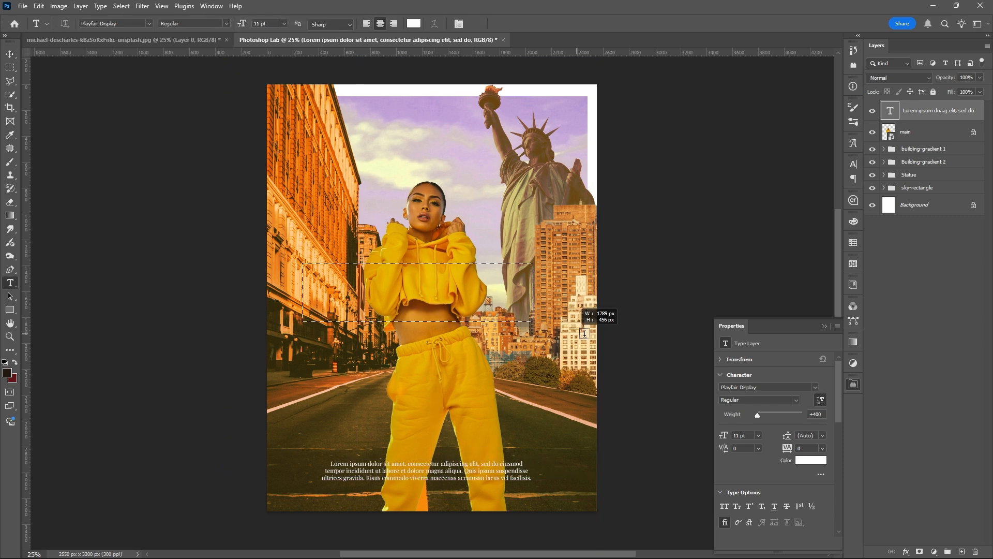
pyautogui.click(437, 264)
pyautogui.write('Dreaming')
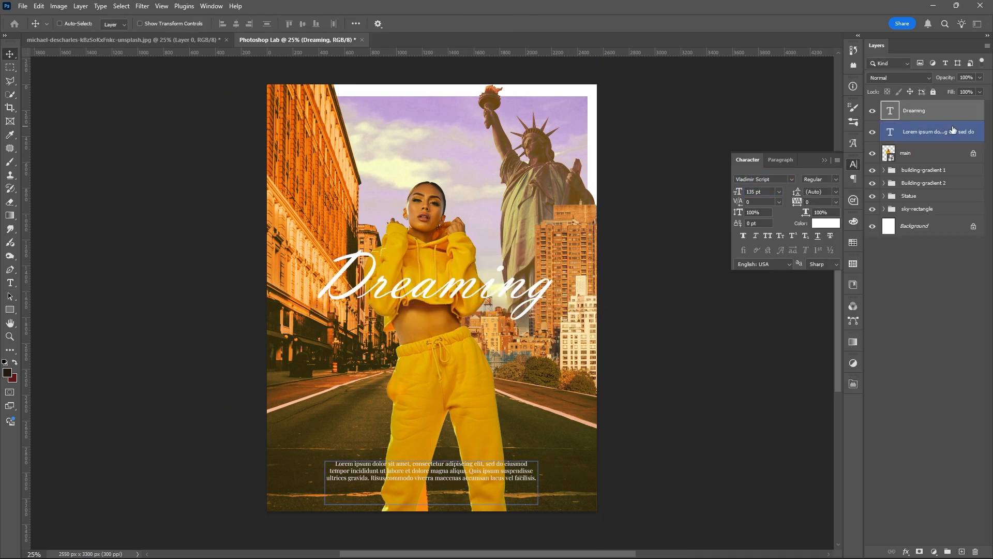
# Apply an Outer Glow layer style to the Dreaming text layer.
pyautogui.doubleClick(931, 110)
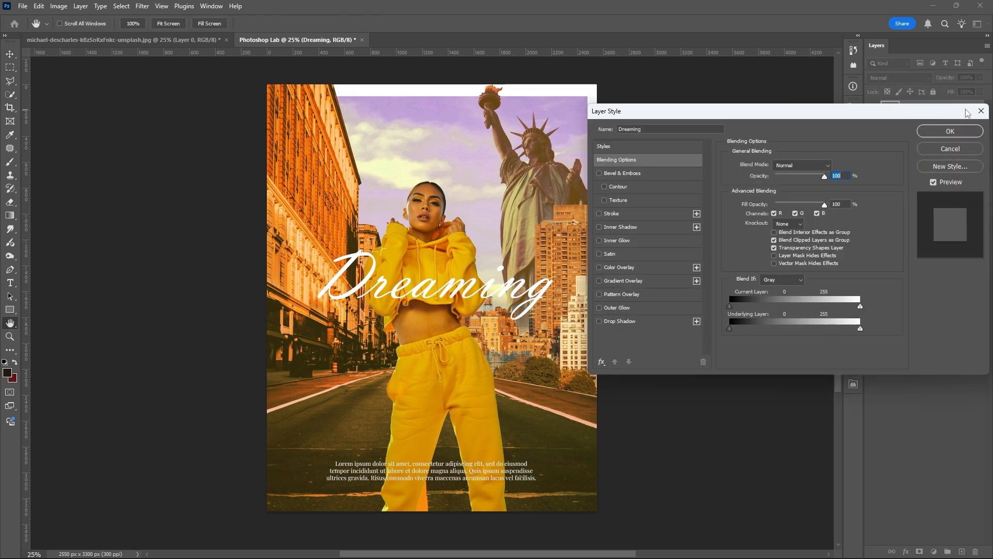
pyautogui.moveTo(677, 269)
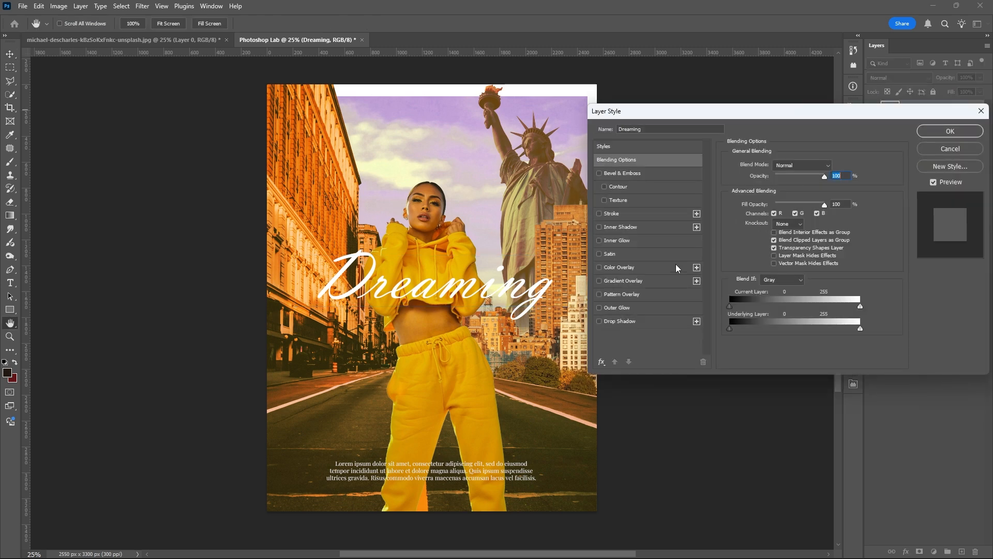
pyautogui.click(599, 308)
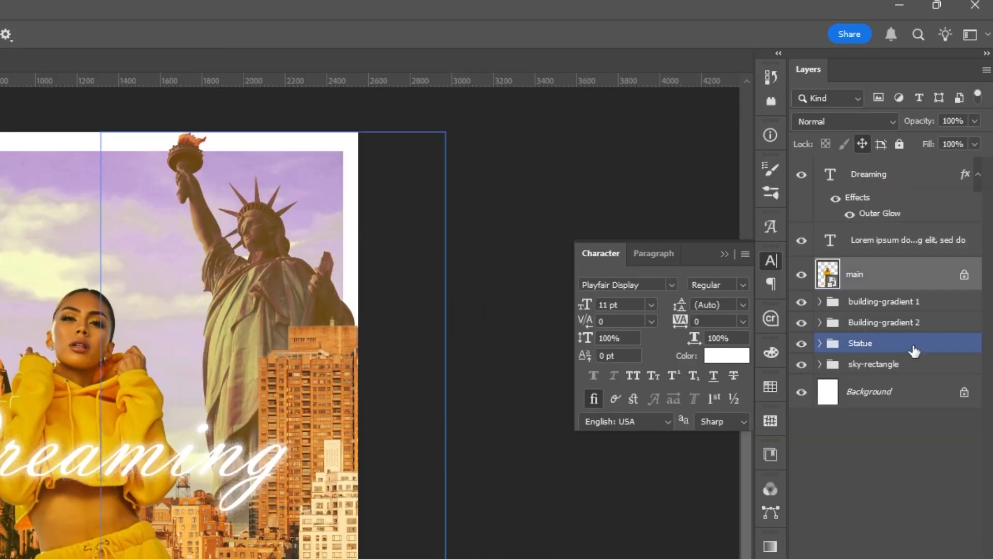
# Select the Statue group in the Layers panel.
pyautogui.click(853, 274)
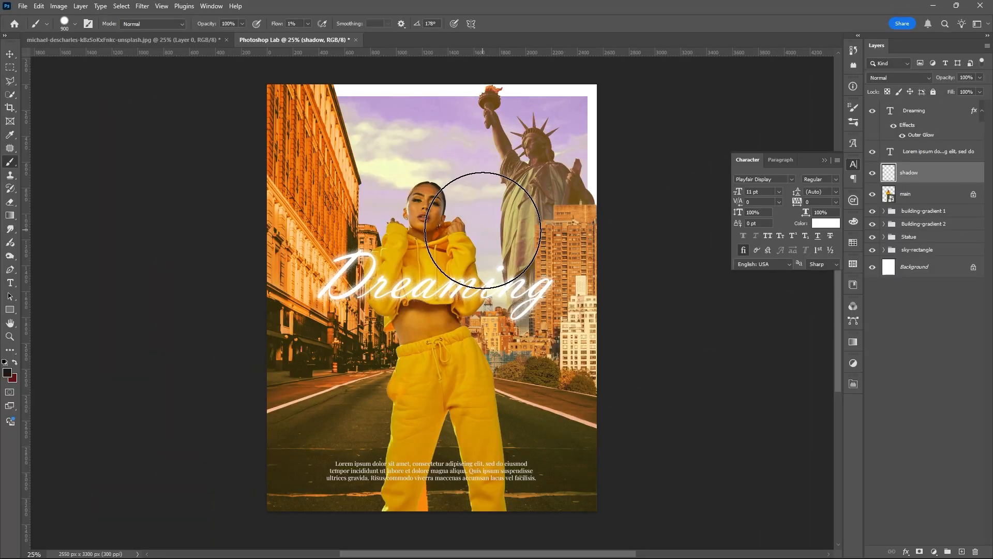
pyautogui.moveTo(689, 304)
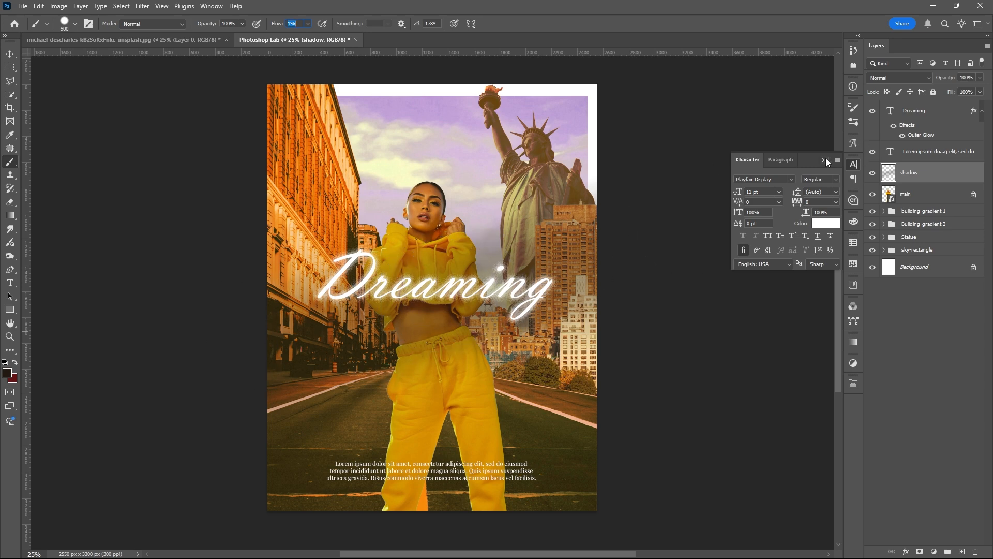
# Balance the midtones' yellow–blue with Color Balance, then add 3% Gaussian monochromatic film-grain noise.
pyautogui.rightClick(912, 110)
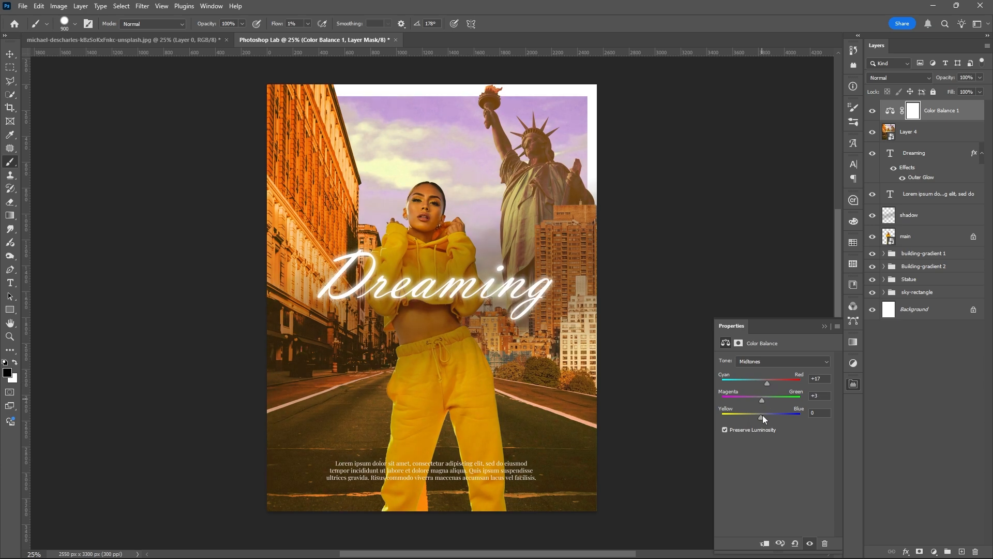
pyautogui.click(782, 361)
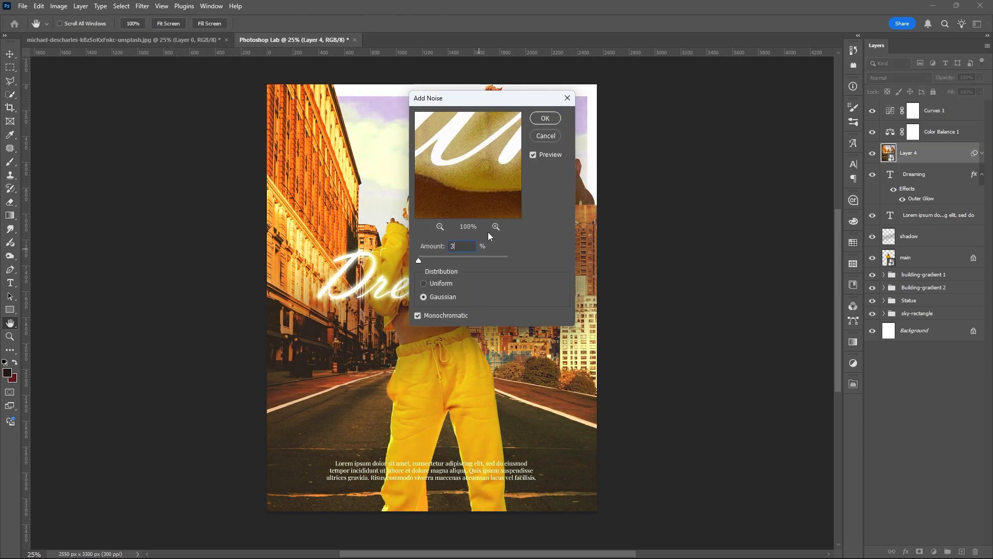
pyautogui.click(544, 118)
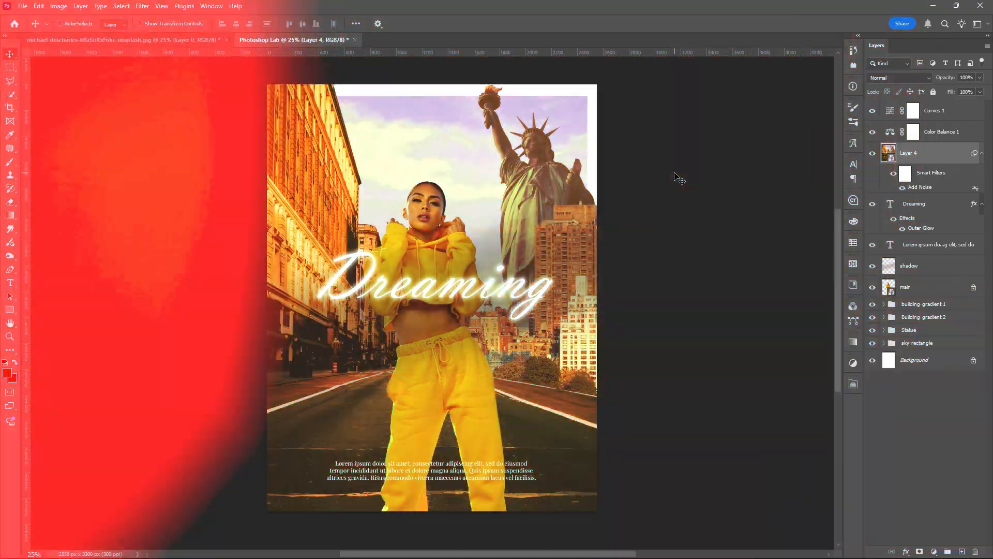